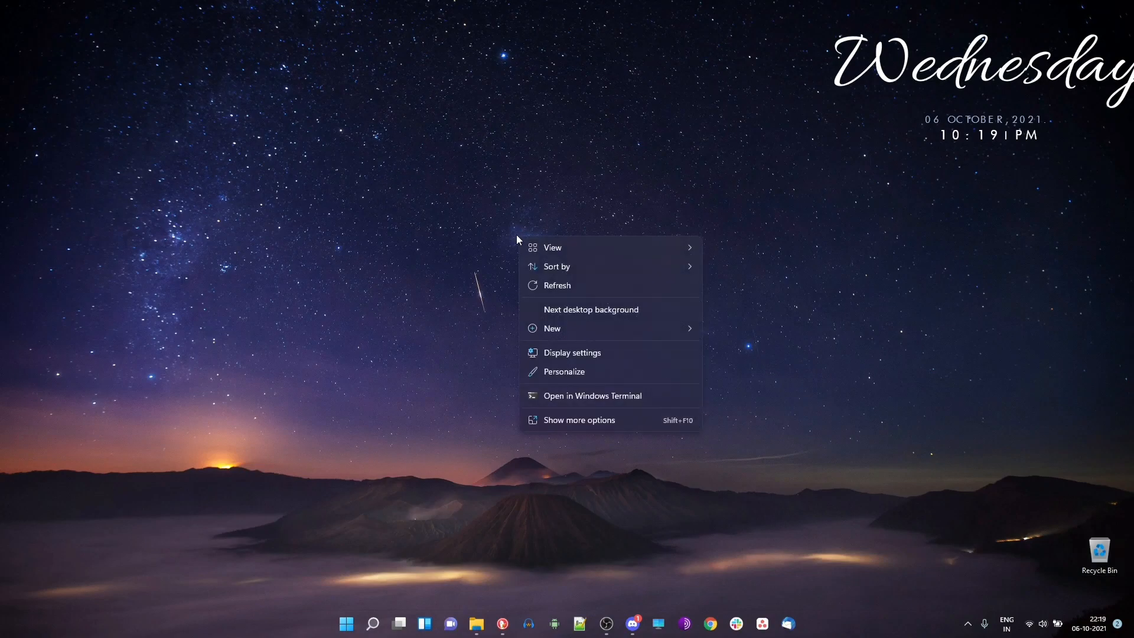
mouse_move(585, 264)
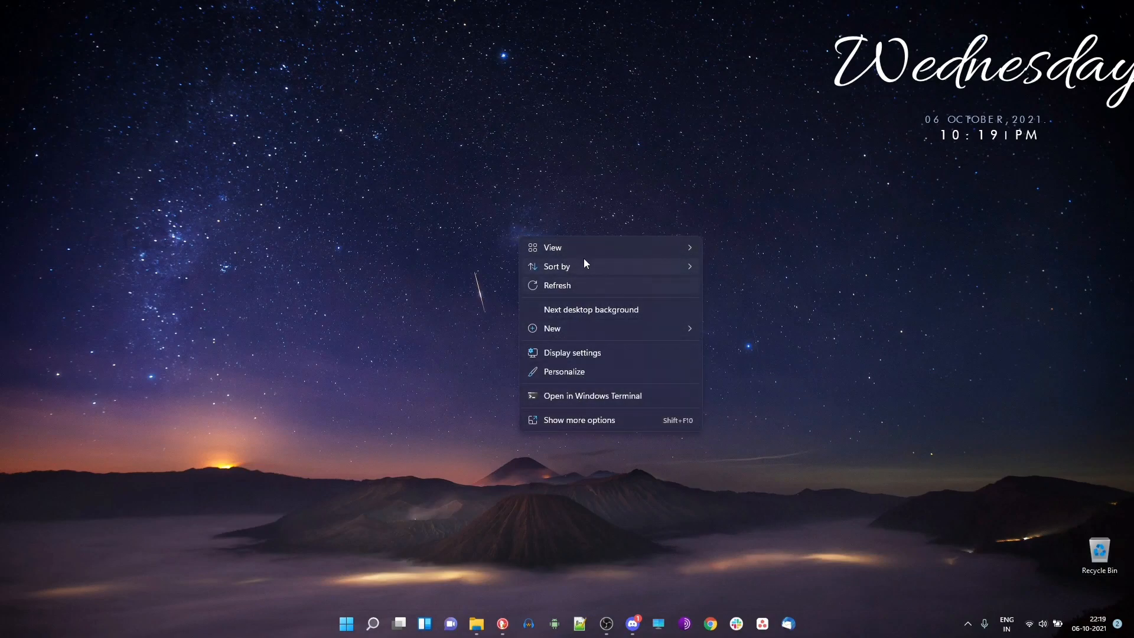
mouse_move(592, 374)
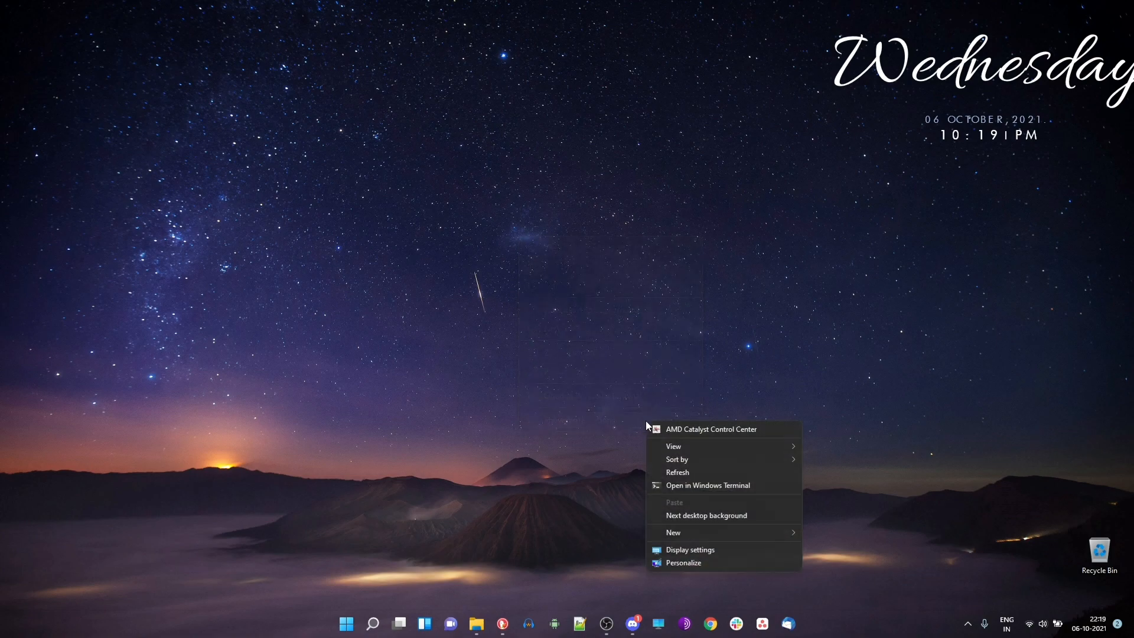
mouse_move(700, 431)
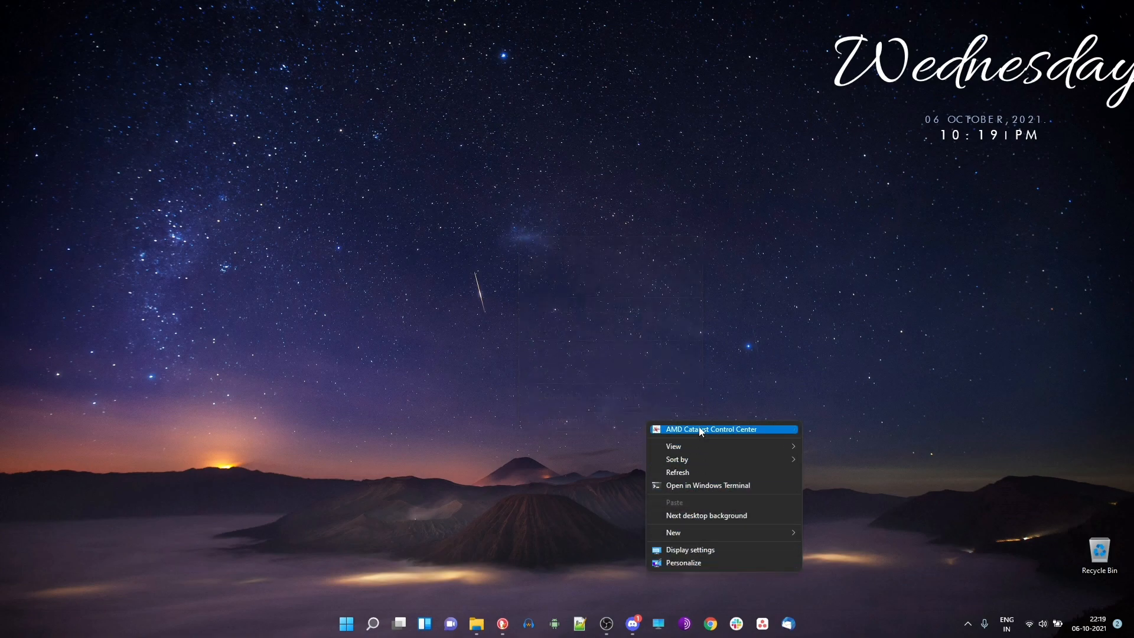
- View the shortened Windows 11 right-click menu on the Files (E:) drive under This PC
click(476, 623)
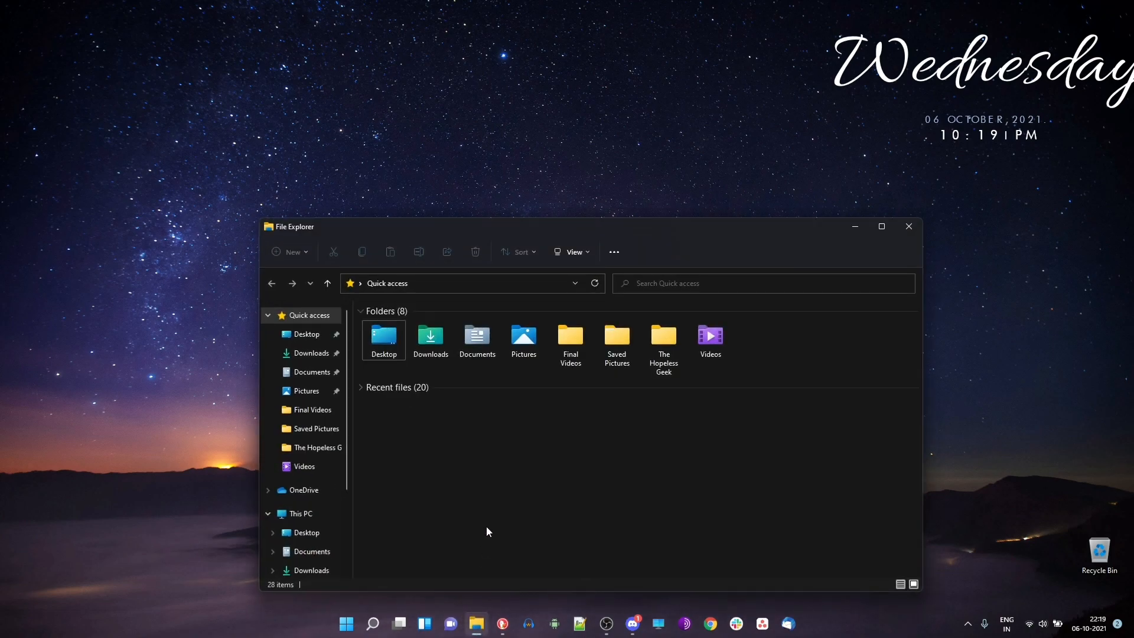
click(881, 226)
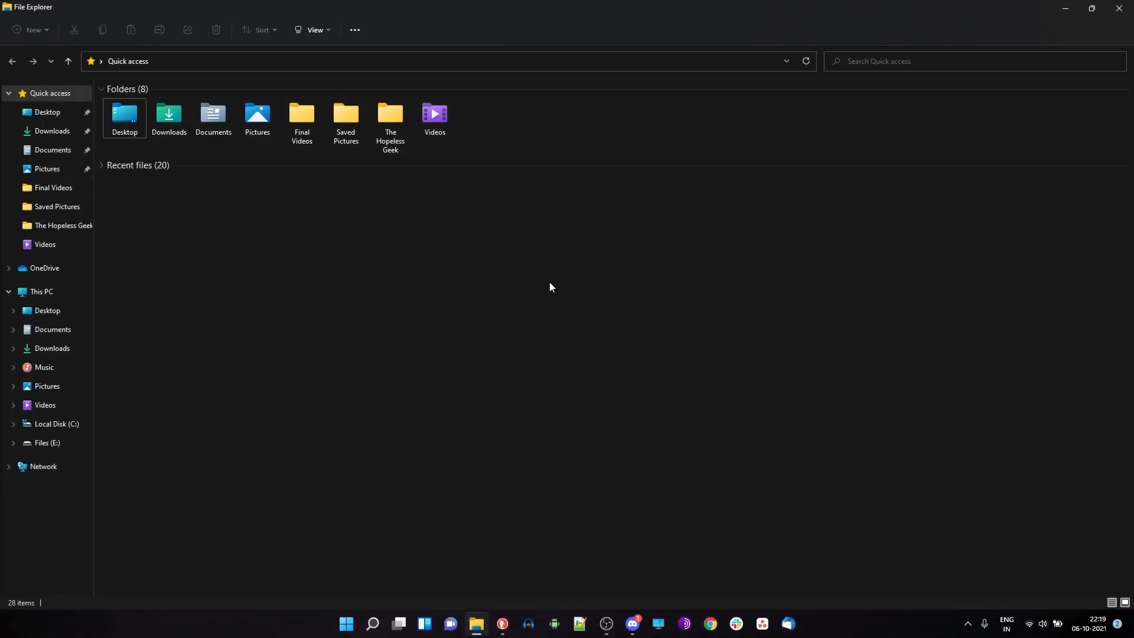
right_click(440, 159)
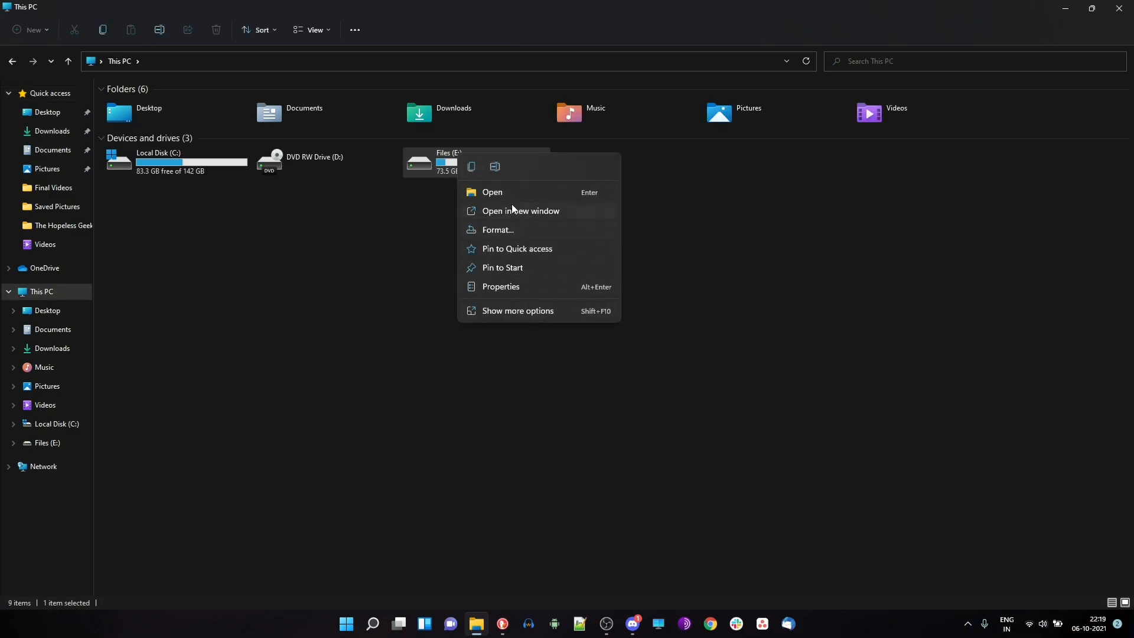
click(516, 311)
text(regis)
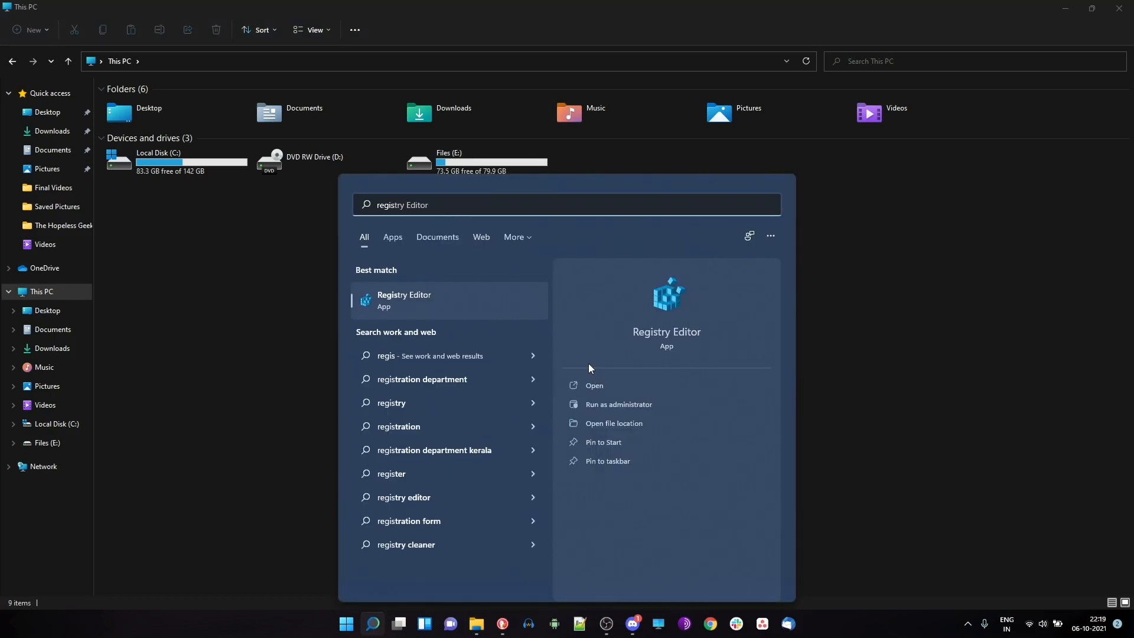
- Launch Registry Editor from the Windows Search best-match result
click(594, 385)
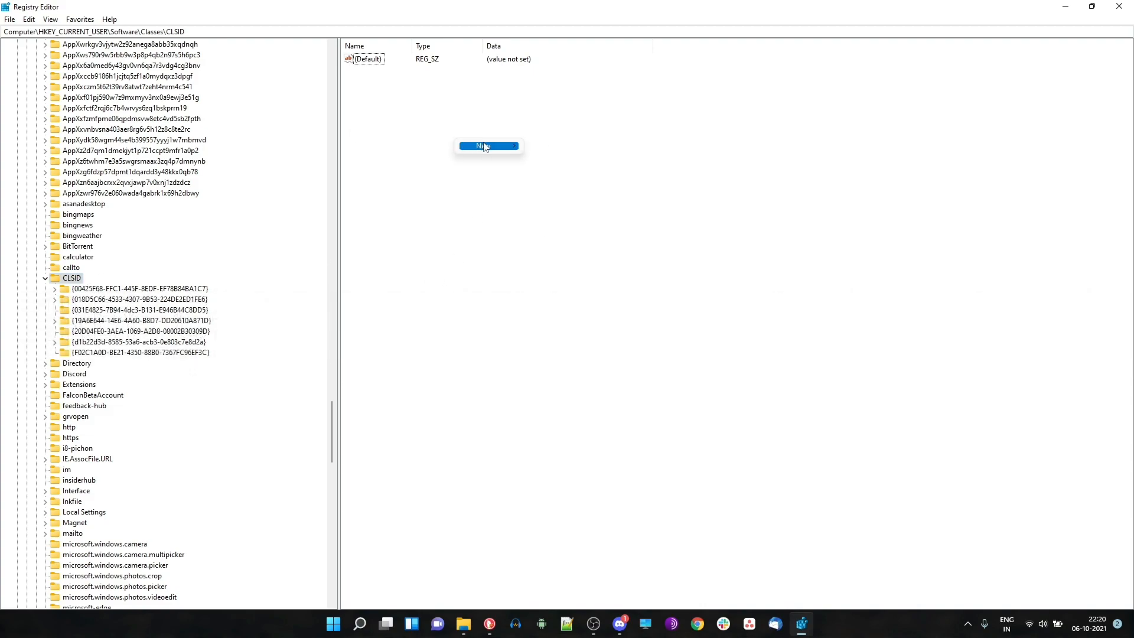
- Create key {86ca1aa0-34aa-4e8b-a509-50c905bae2a2} under HKEY_CURRENT_USER\Software\Classes\CLSID
click(488, 145)
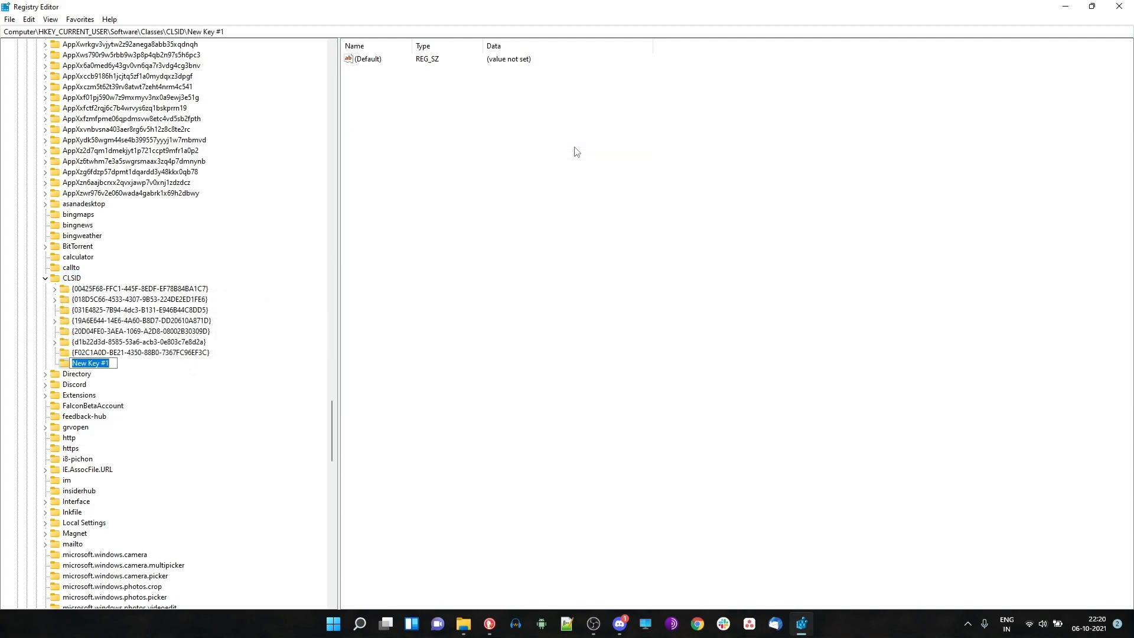
mouse_move(248, 379)
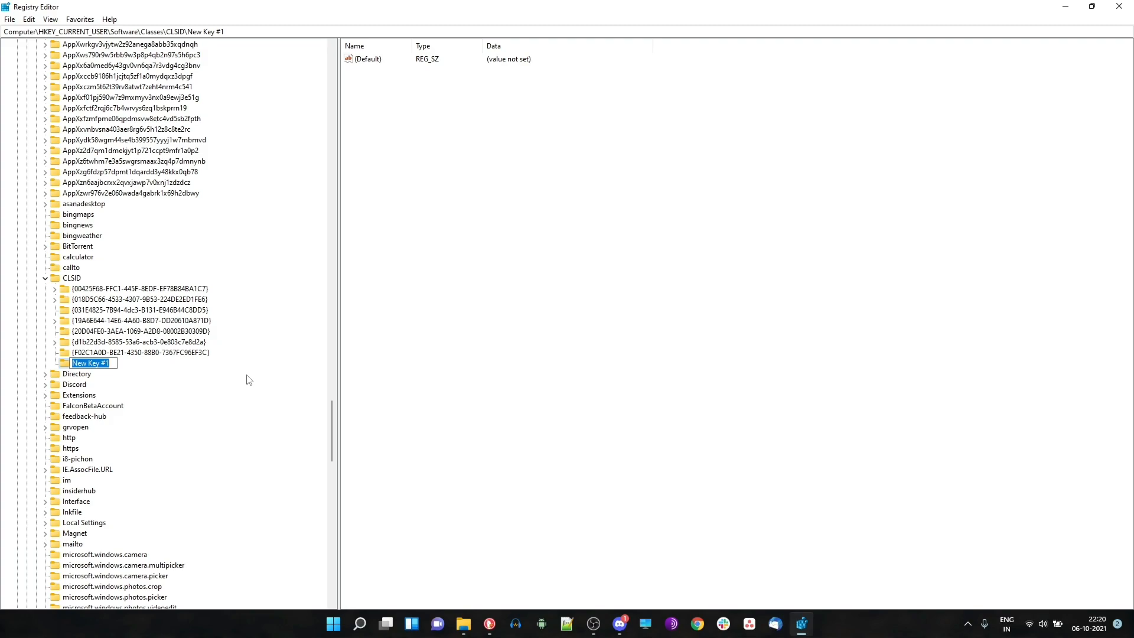
text({86ca1aa0-34aa-4e8b)
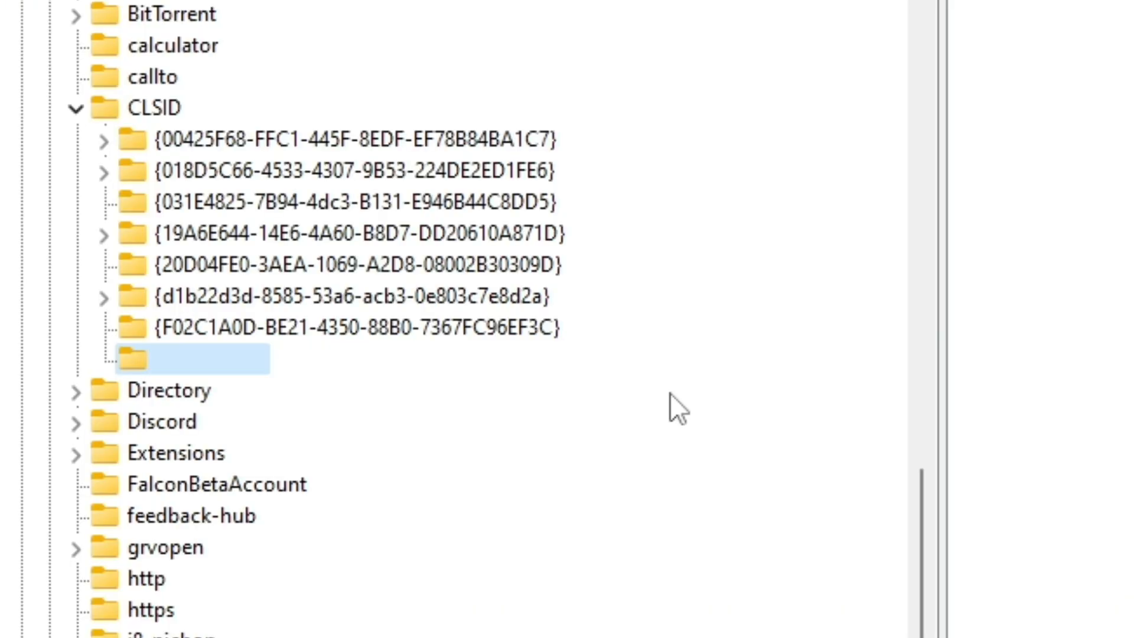
text({86ca1aa0-34aa-4e8b-a509-50c905bae2a2)
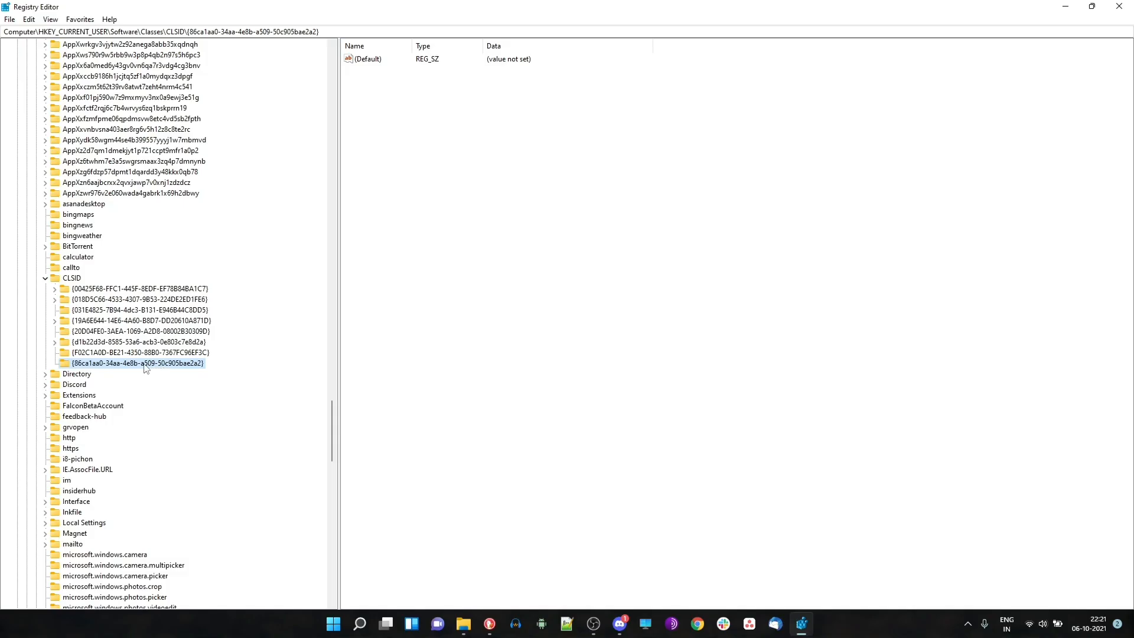
- Create an InprocServer32 subkey under the new CLSID key with a blank (Default) value
right_click(135, 362)
text(InprocServer32)
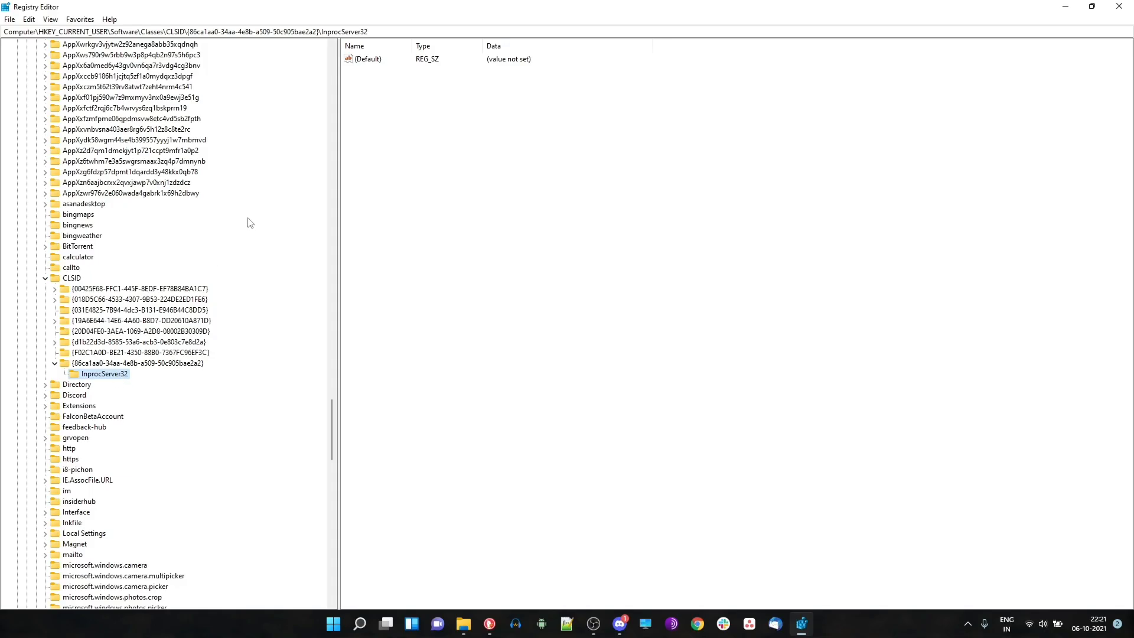
double_click(364, 59)
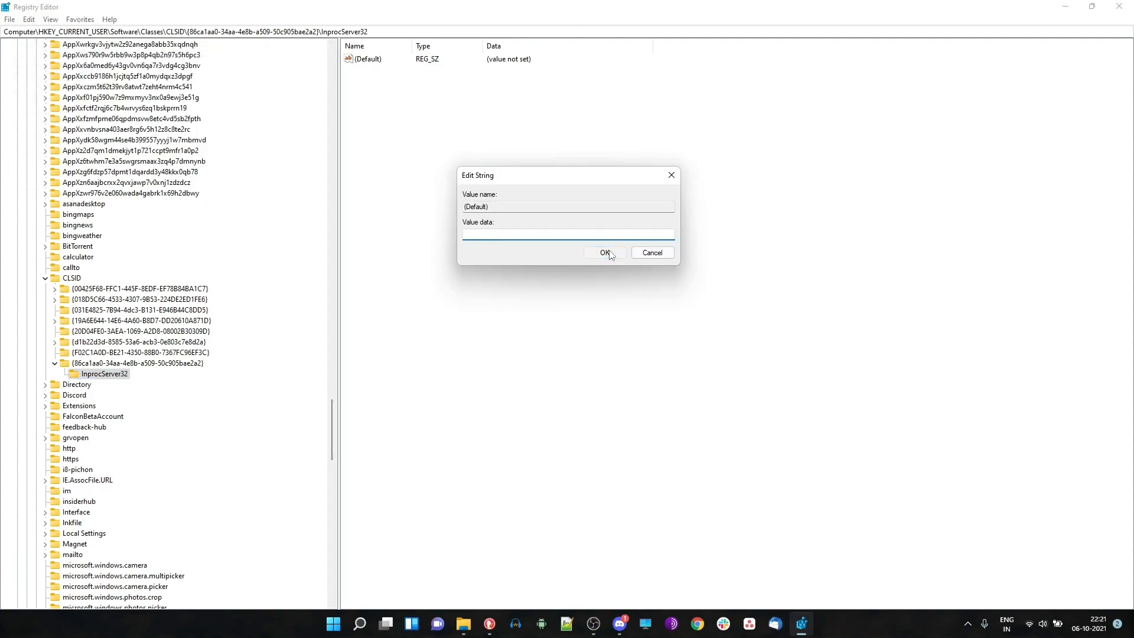
click(604, 252)
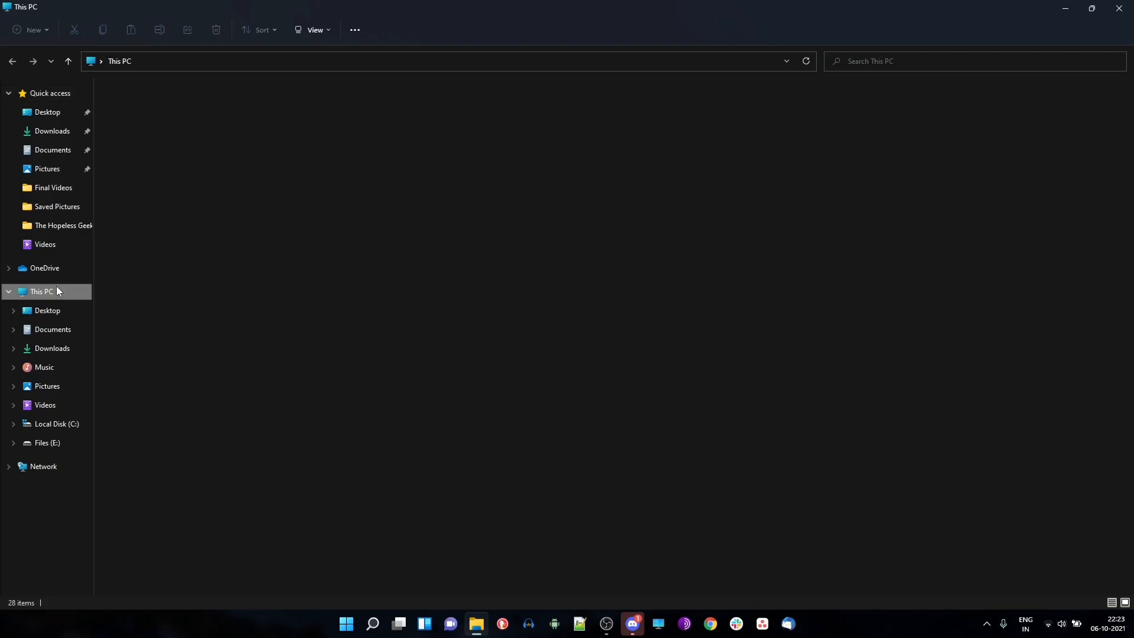
- Confirm the classic full menu on Files (E:), then delete the added CLSID key to revert
right_click(449, 160)
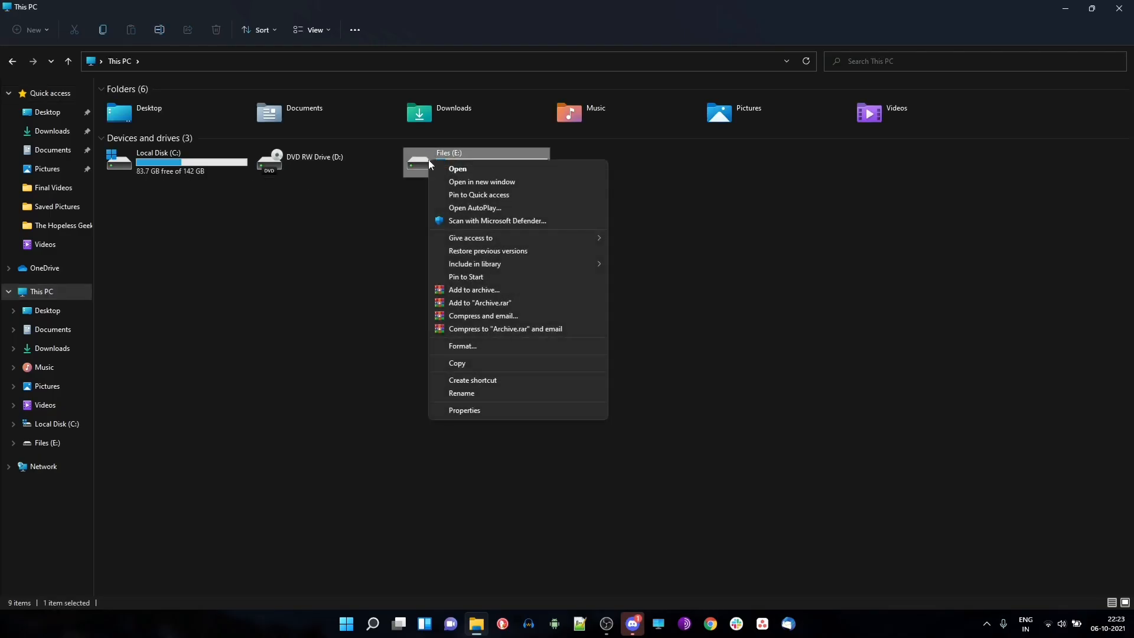
right_click(191, 162)
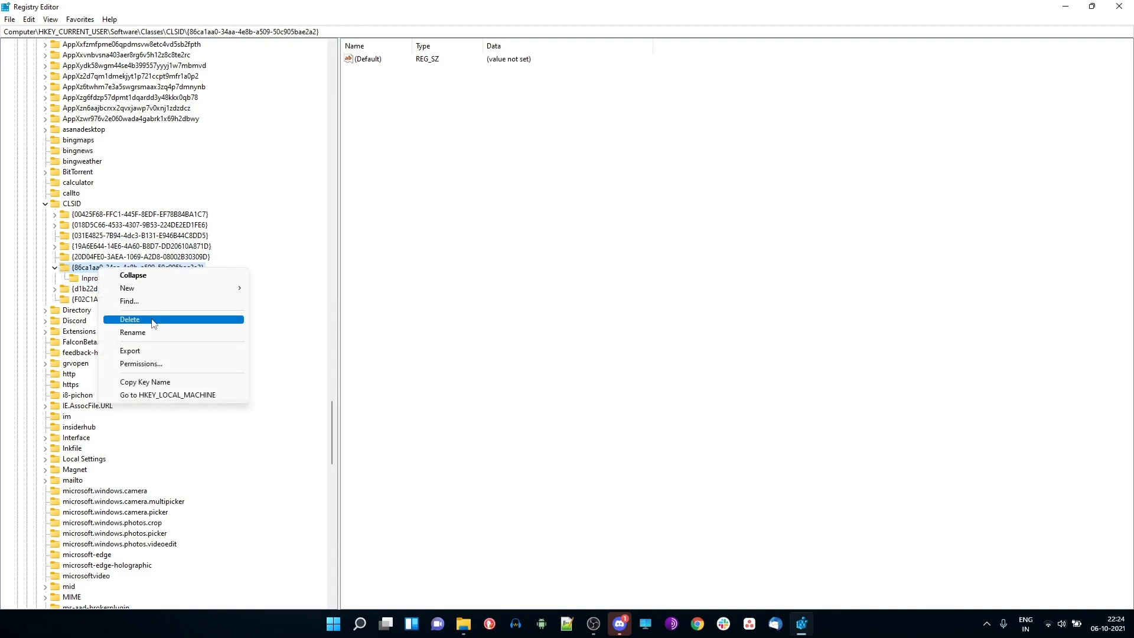
click(130, 319)
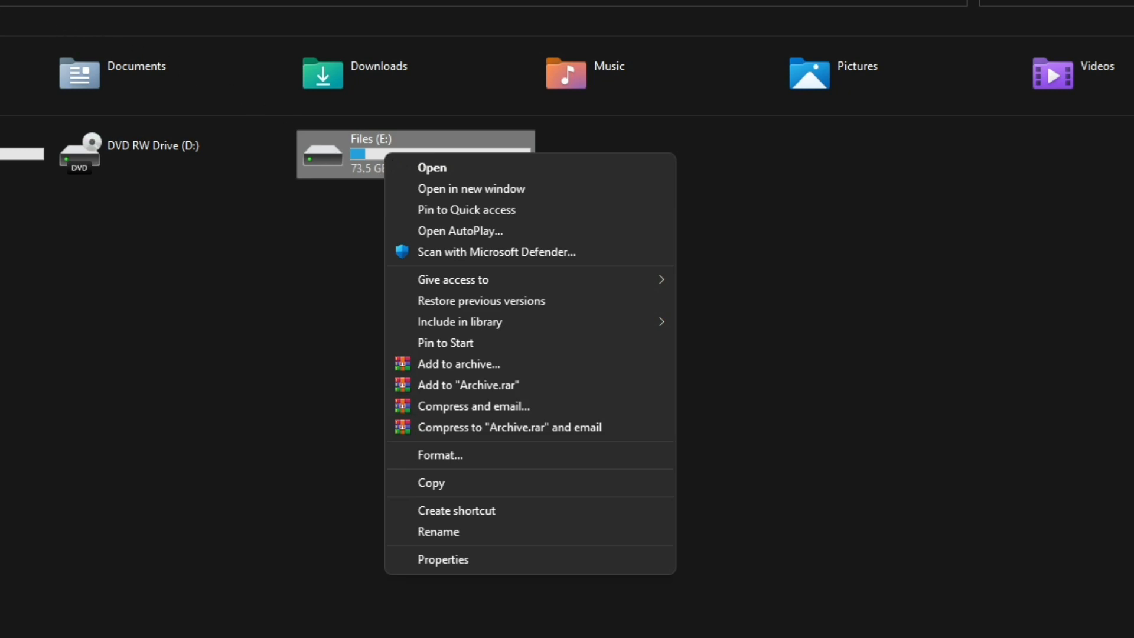
mouse_move(532, 252)
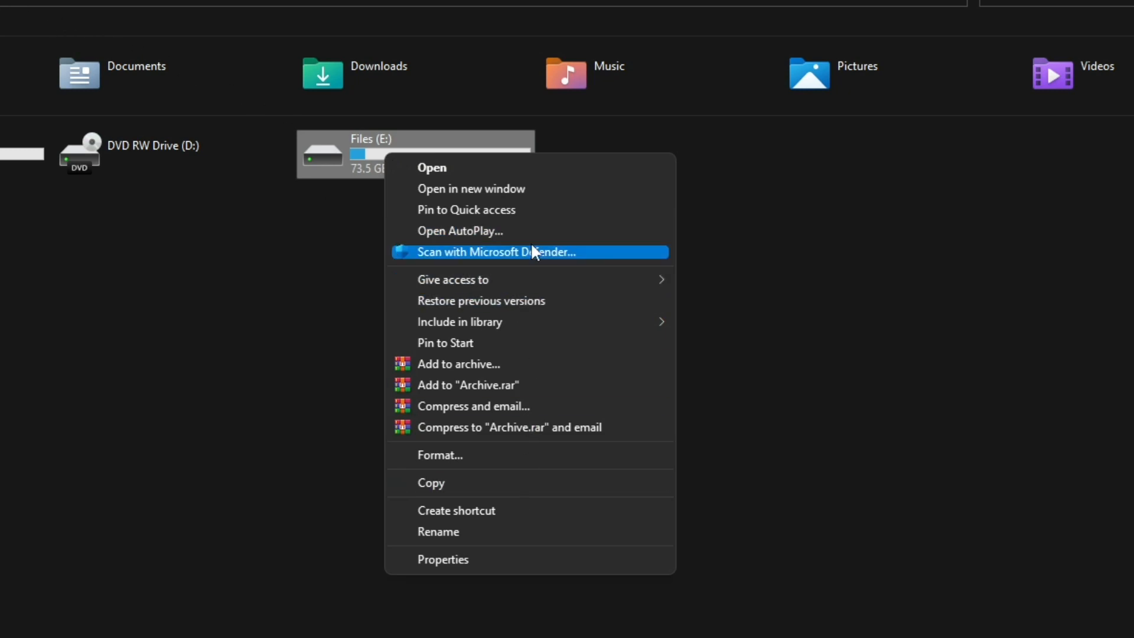